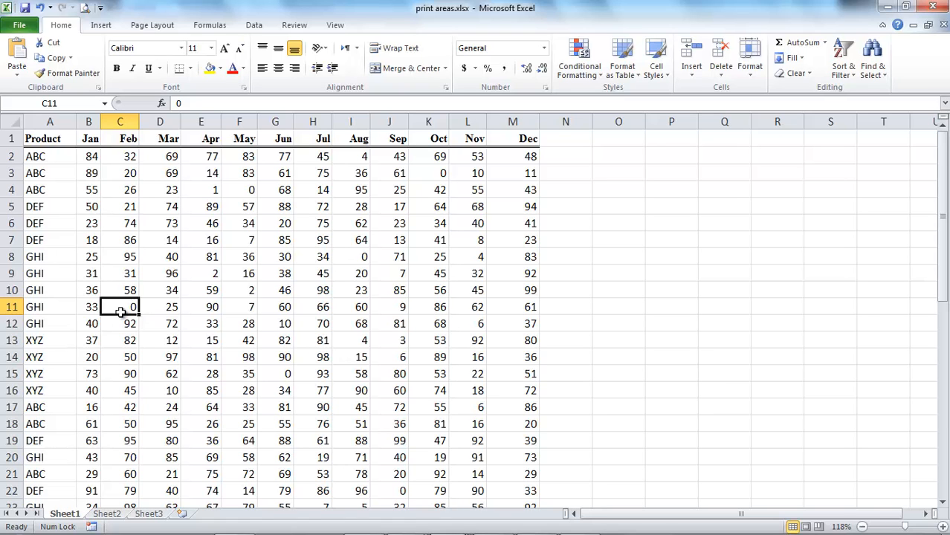
mouse_move(72, 235)
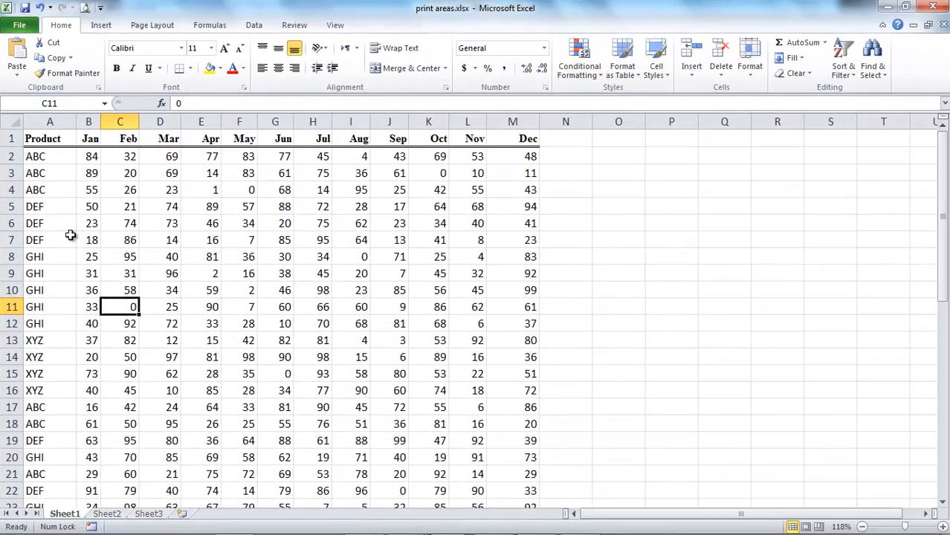
Step: Select DEF rows 5–7, XYZ rows 13–16 and DEF row 19 across columns A to M
left_click(51, 207)
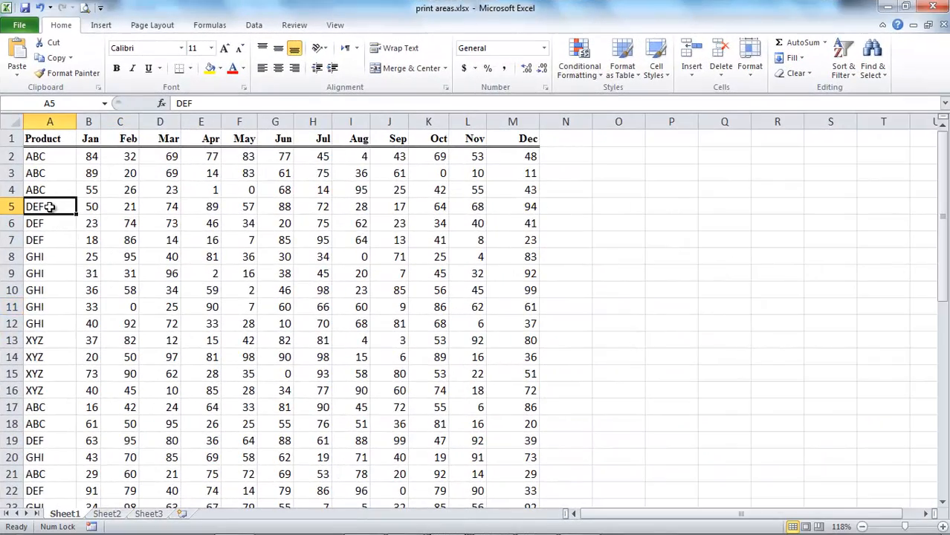
left_click_drag(49, 205, 389, 239)
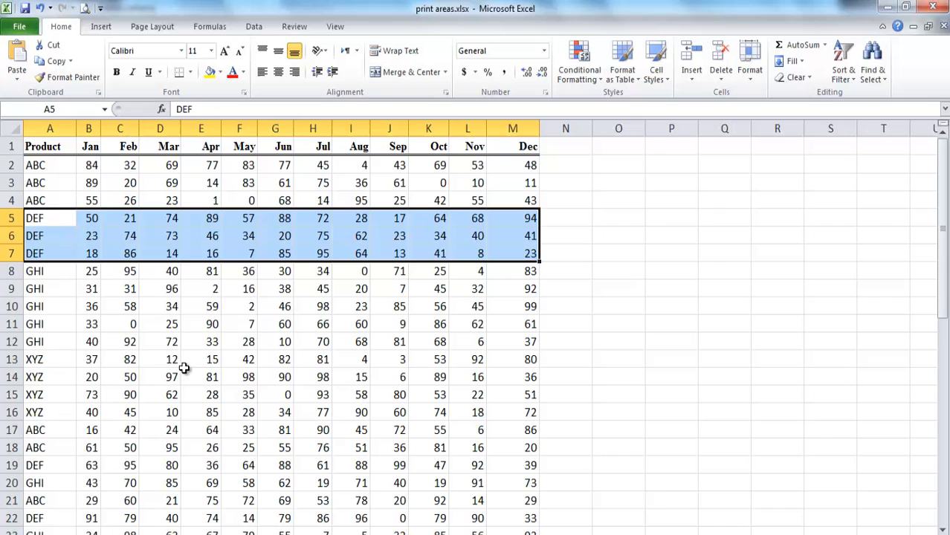
mouse_move(40, 358)
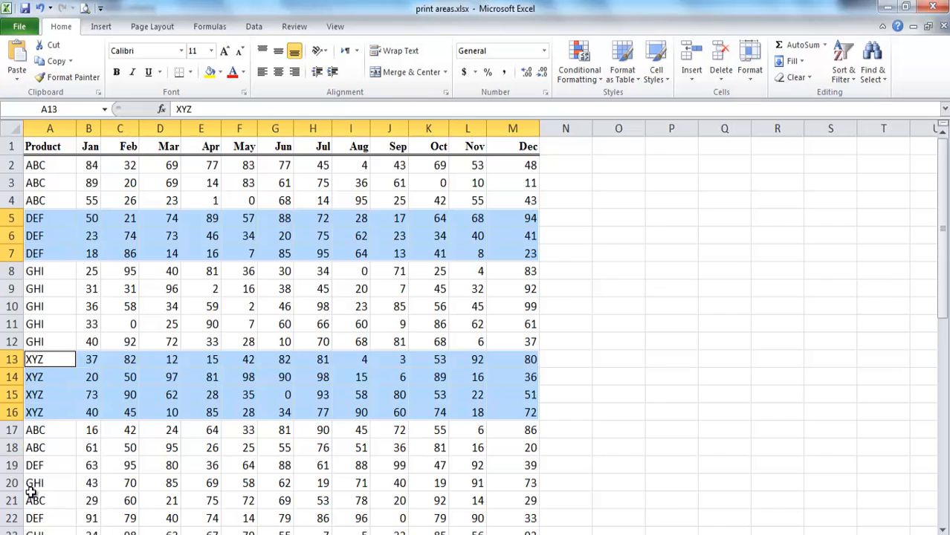
left_click(51, 464)
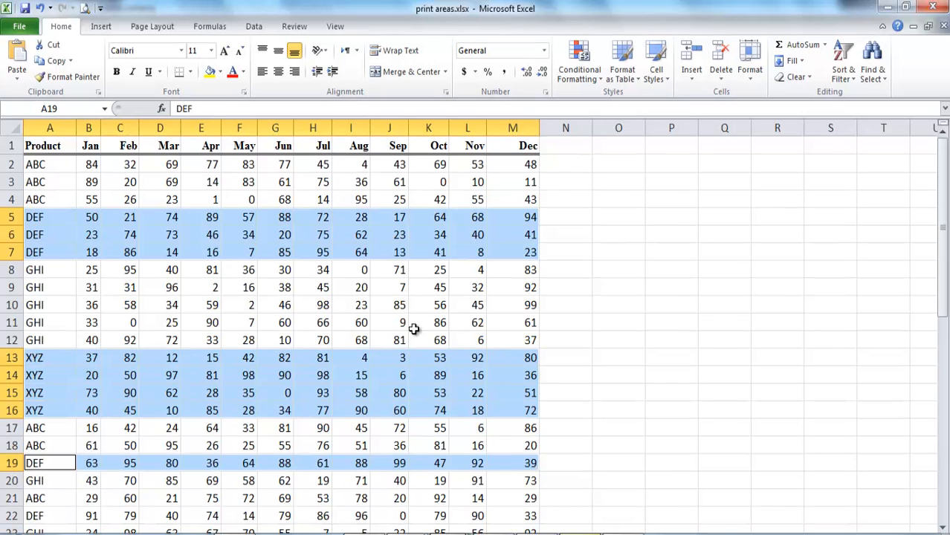
Step: Set the three selected row blocks as the print area from Page Layout
left_click(152, 27)
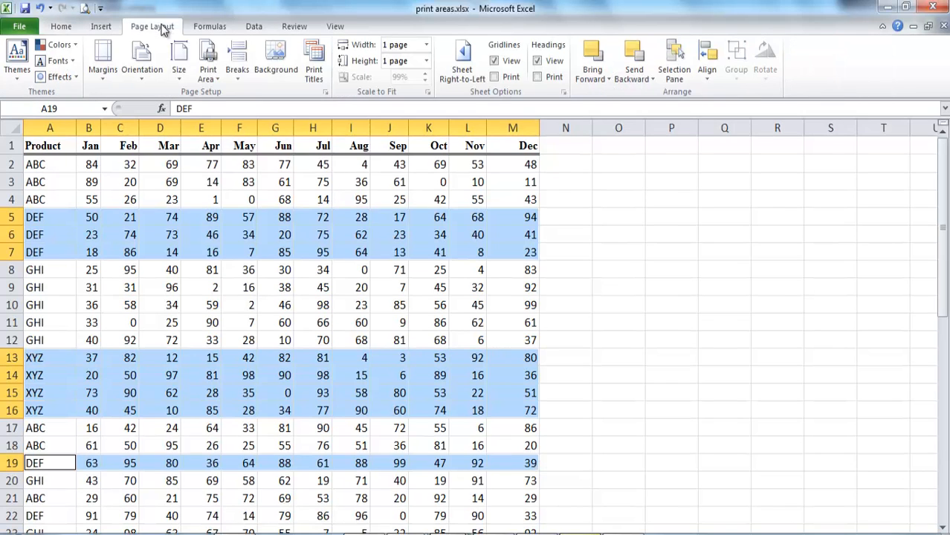
mouse_move(208, 60)
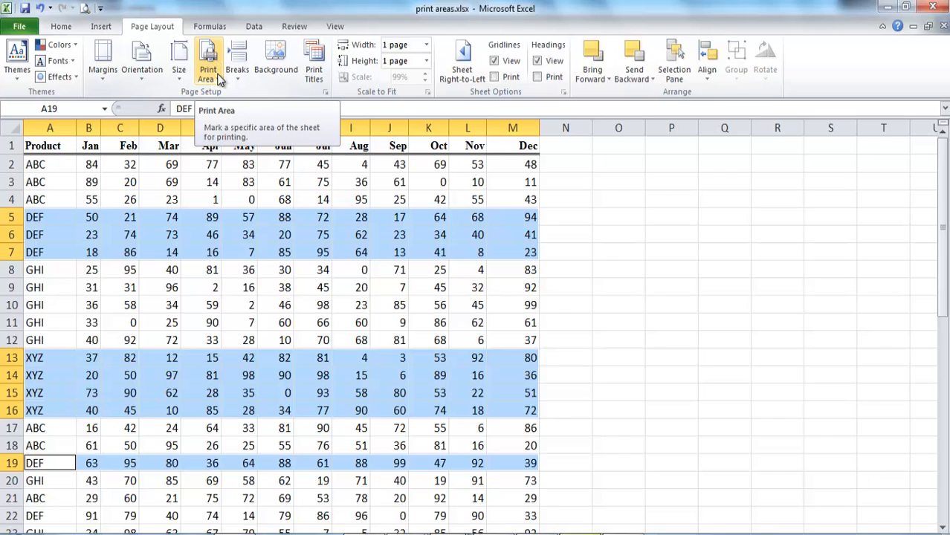
left_click(209, 61)
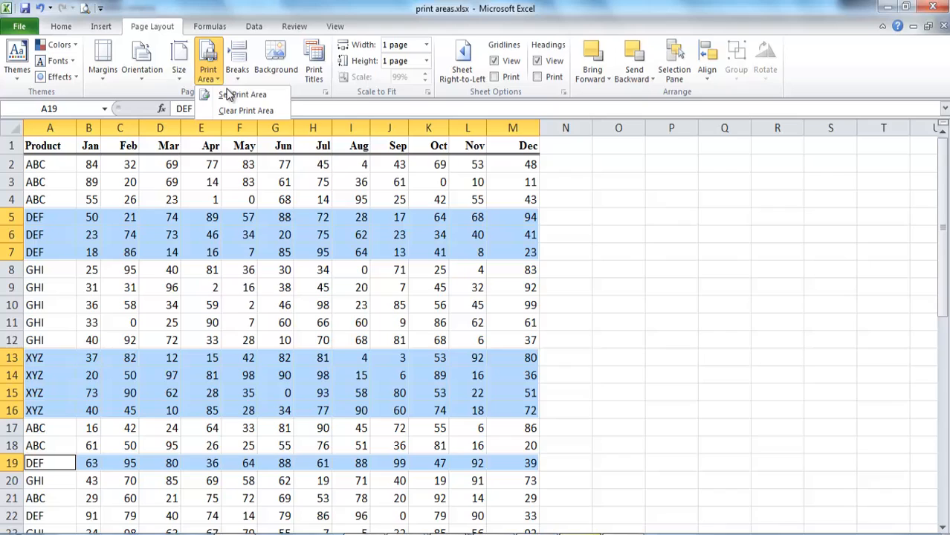
left_click(241, 95)
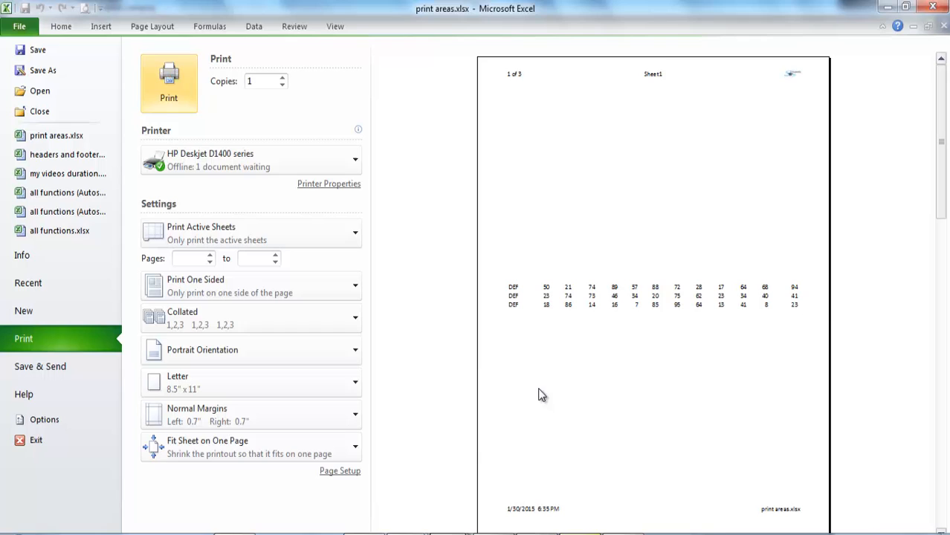
mouse_move(672, 395)
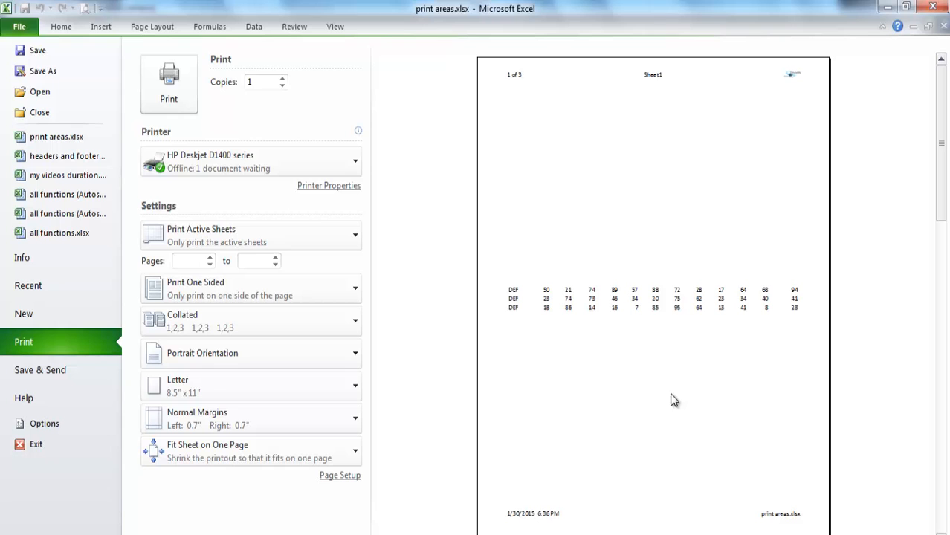
mouse_move(61, 27)
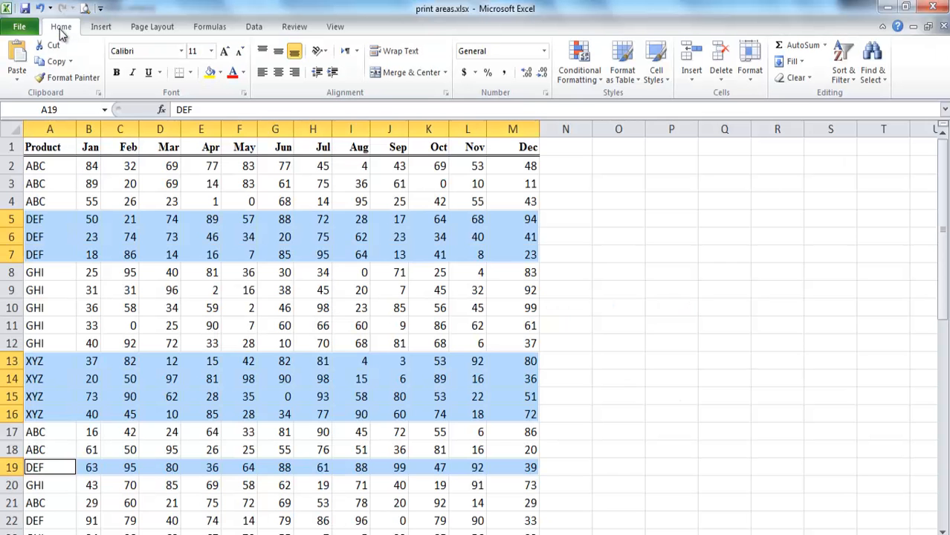
Step: Add GHI row 10 (A10:M10) to the print area and check the four-page preview
left_click(152, 27)
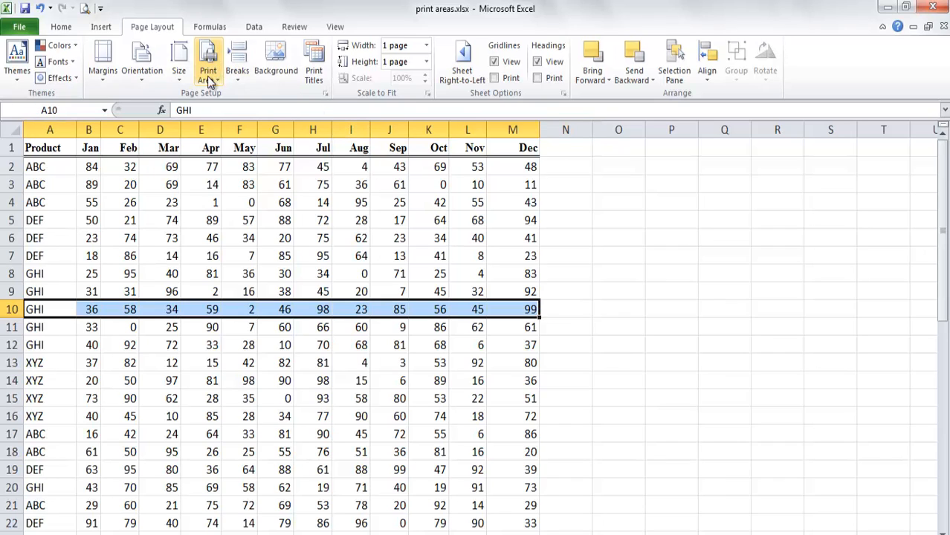
left_click(209, 61)
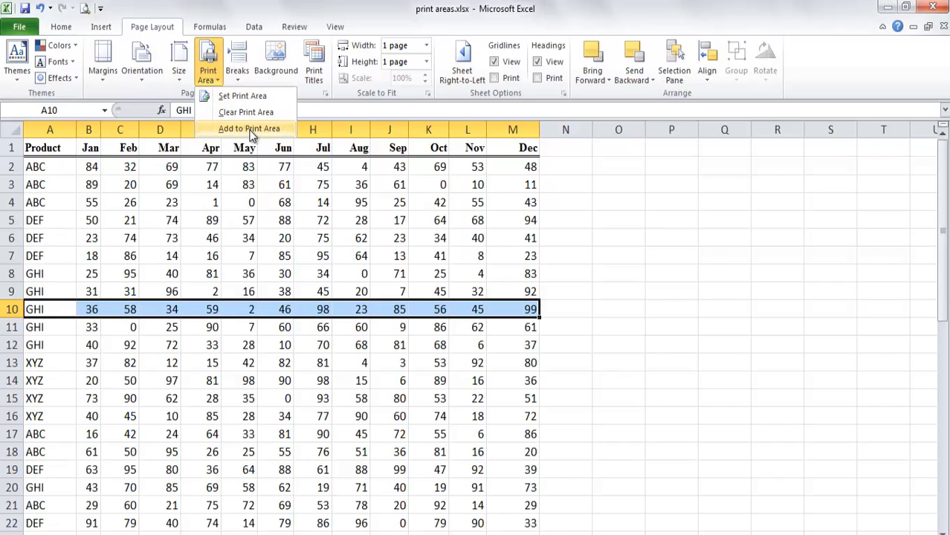
mouse_move(288, 132)
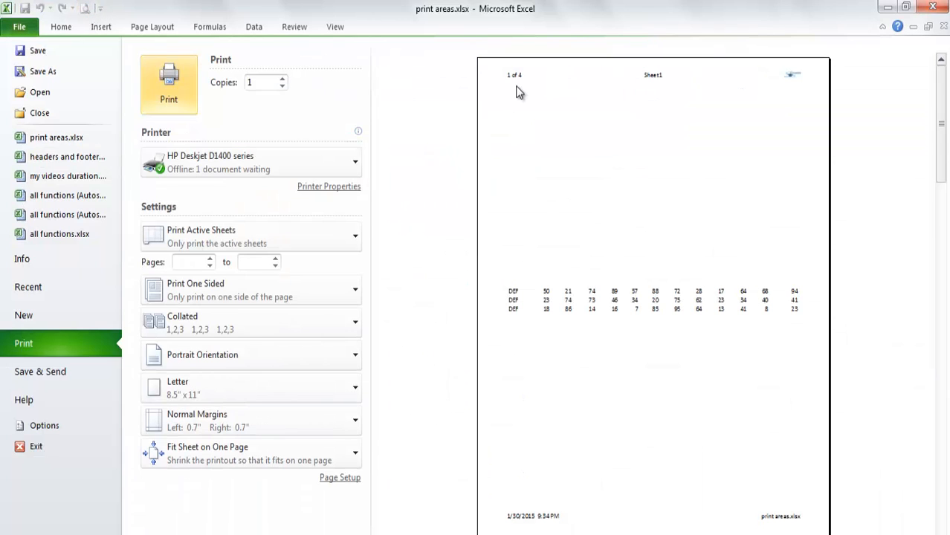
mouse_move(529, 101)
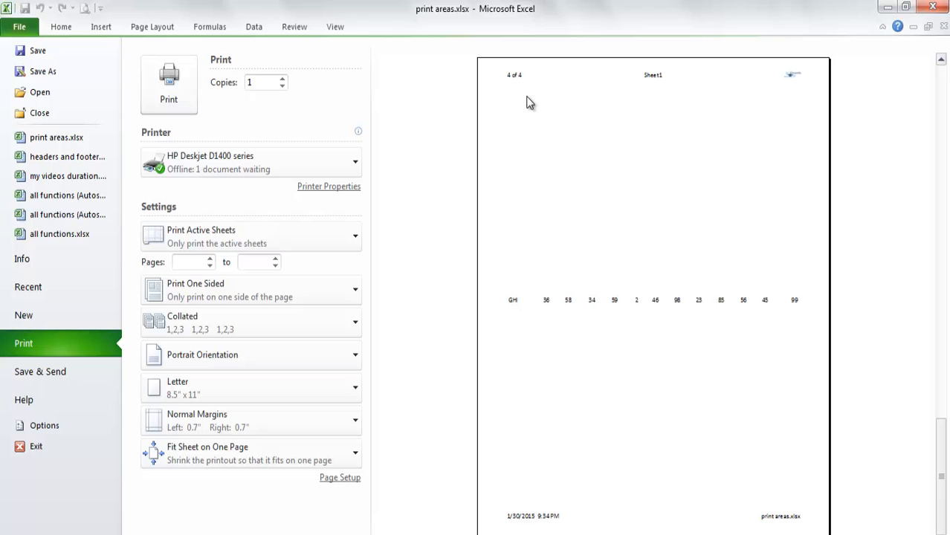
mouse_move(214, 46)
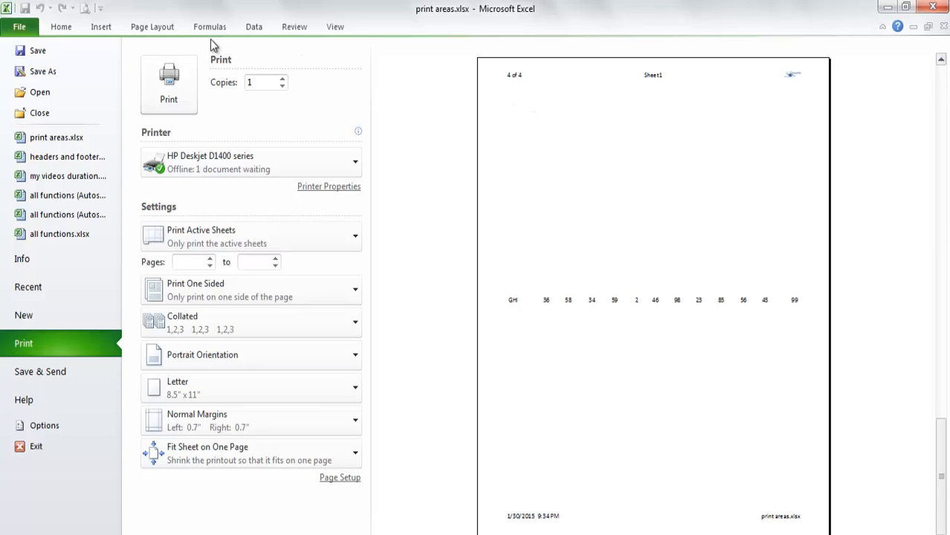
left_click(152, 26)
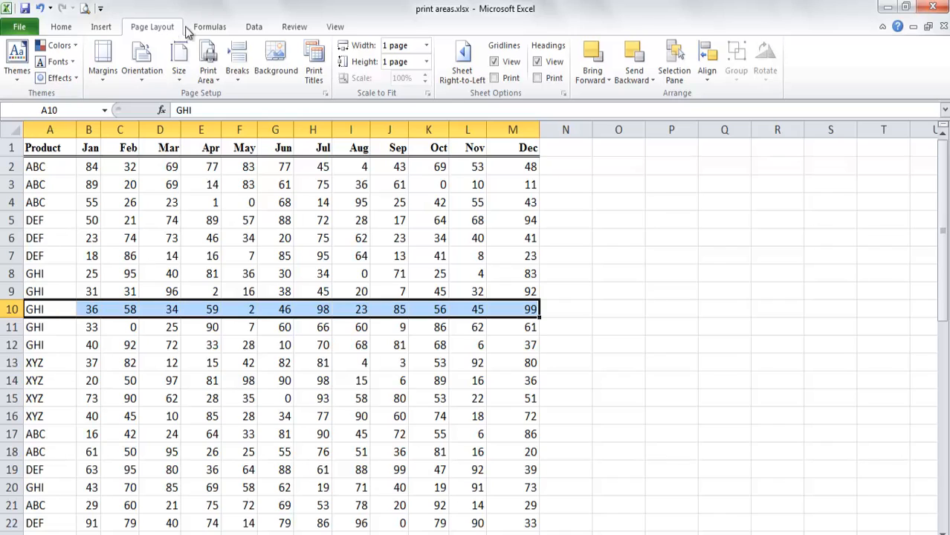
mouse_move(208, 59)
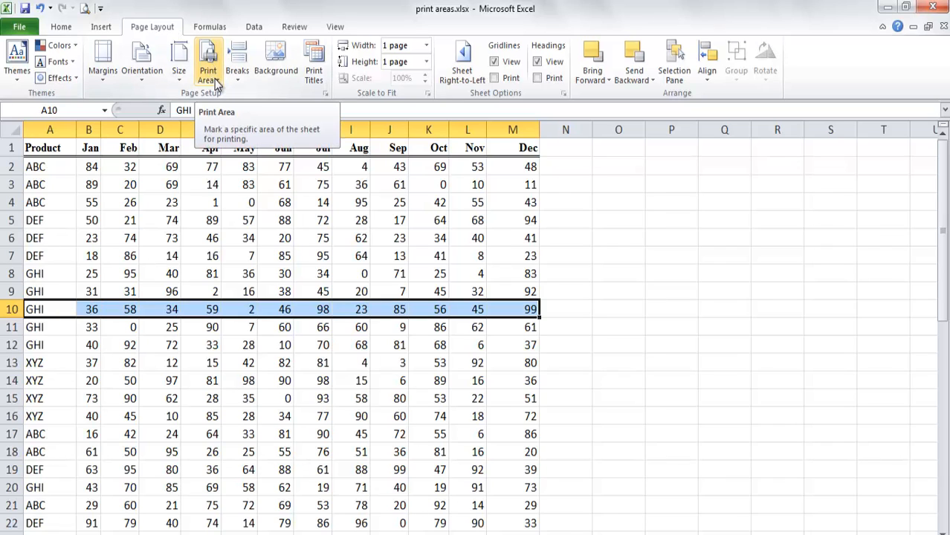
Step: Clear the print area so the whole product table prints on one page
left_click(208, 63)
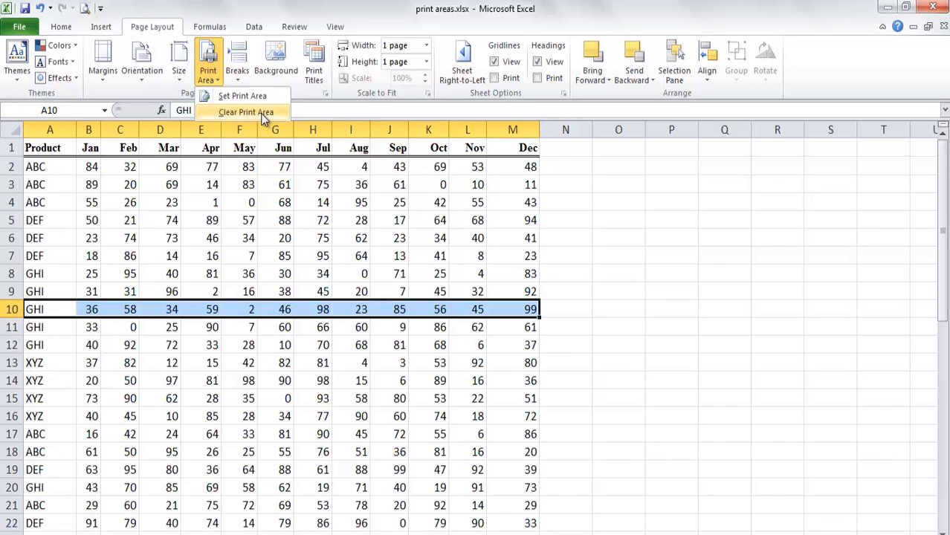
left_click(247, 112)
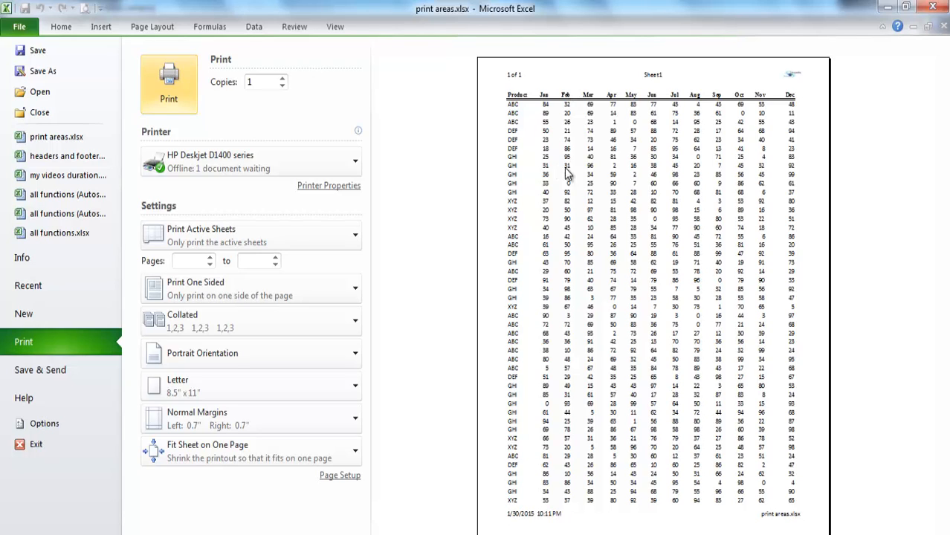
mouse_move(589, 205)
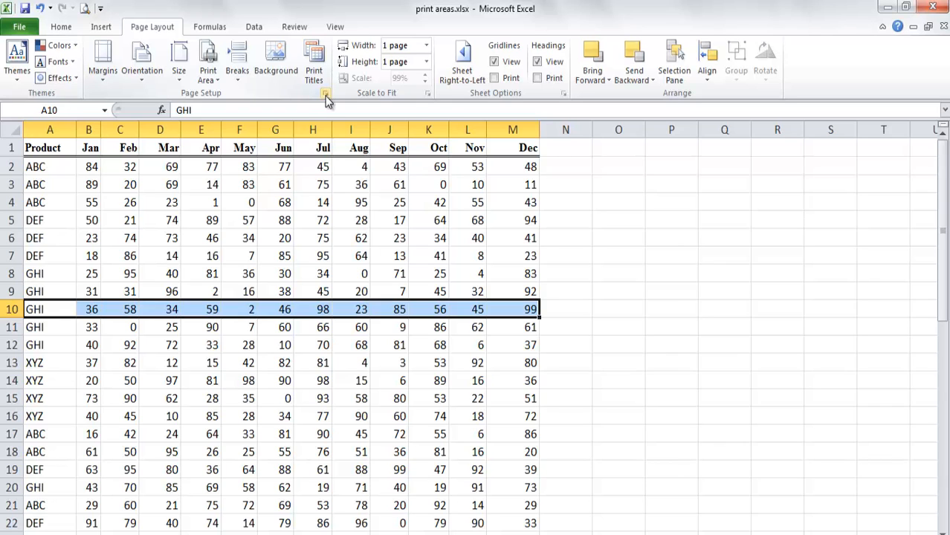
mouse_move(324, 92)
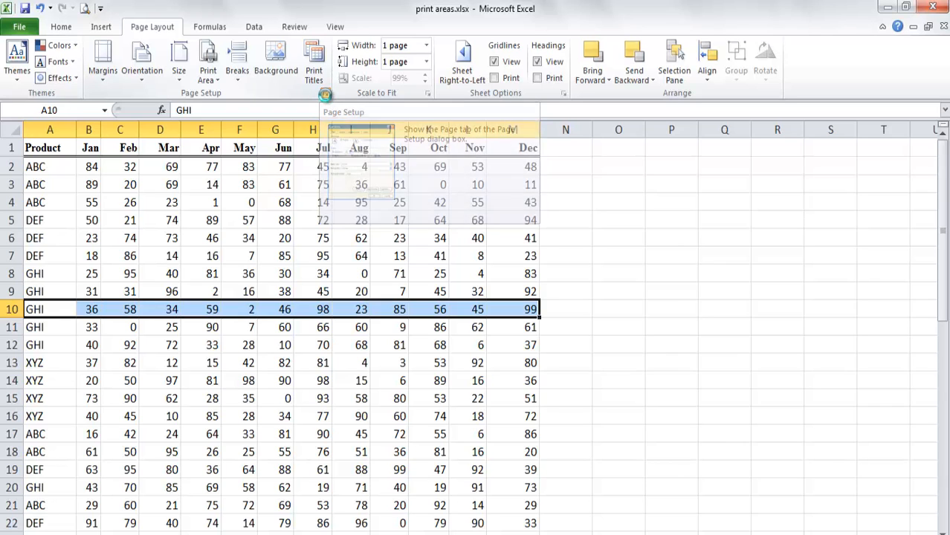
Step: Enter A1:M4 as the print area on the Page Setup Sheet tab
left_click(325, 94)
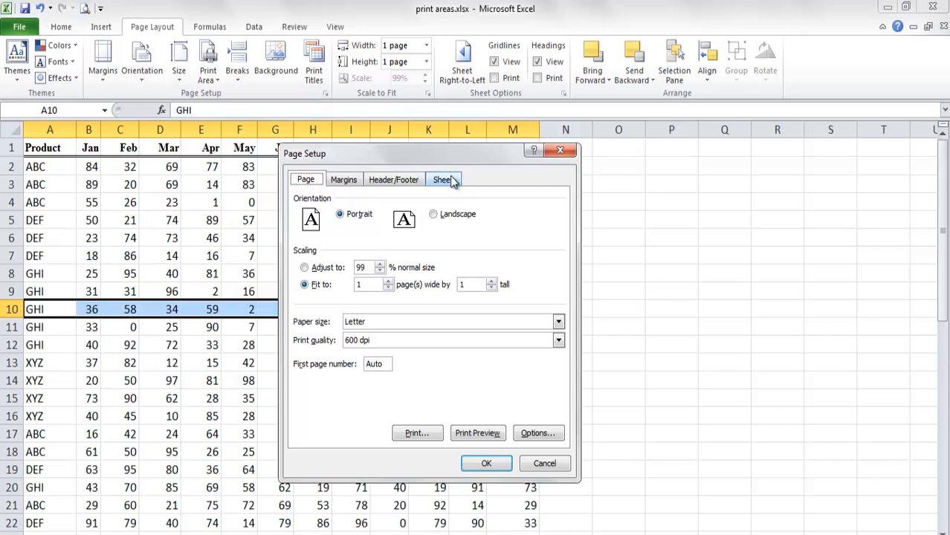
left_click(443, 178)
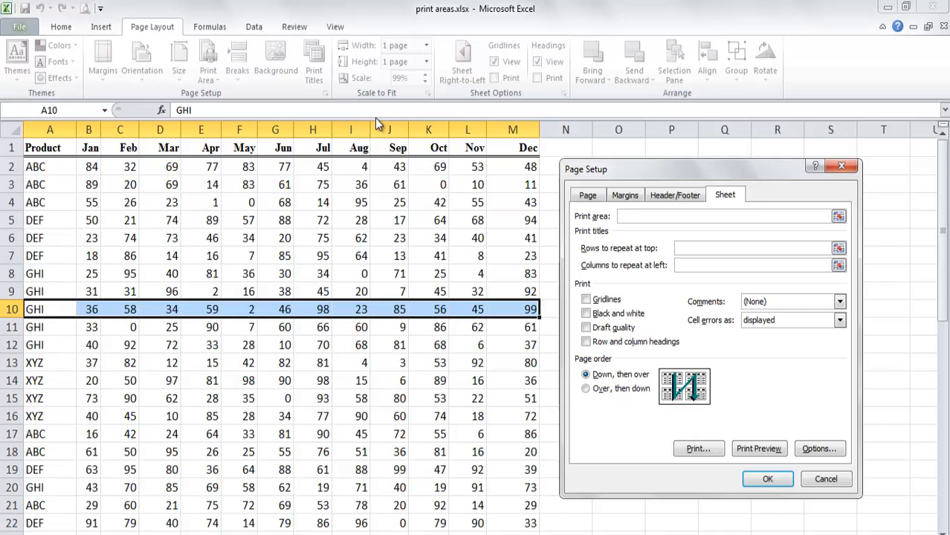
left_click(839, 216)
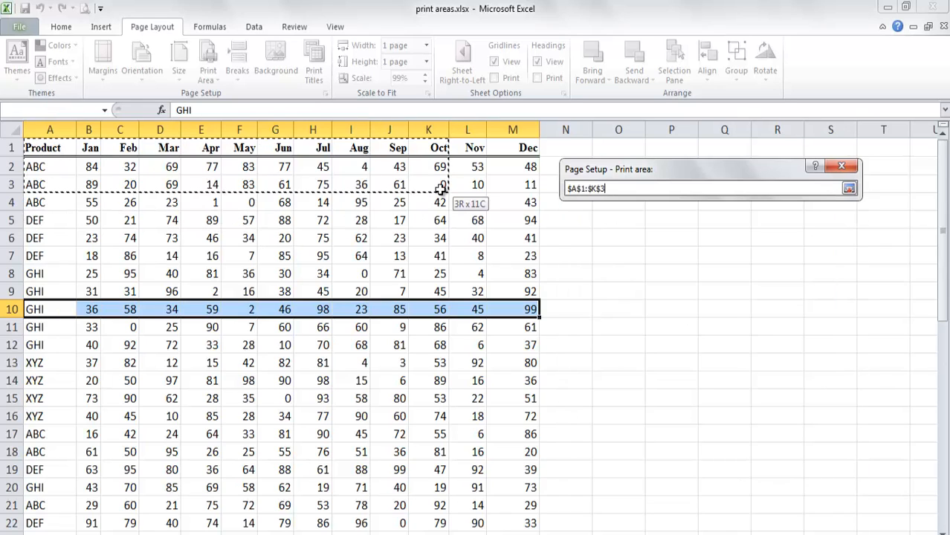
left_click(850, 187)
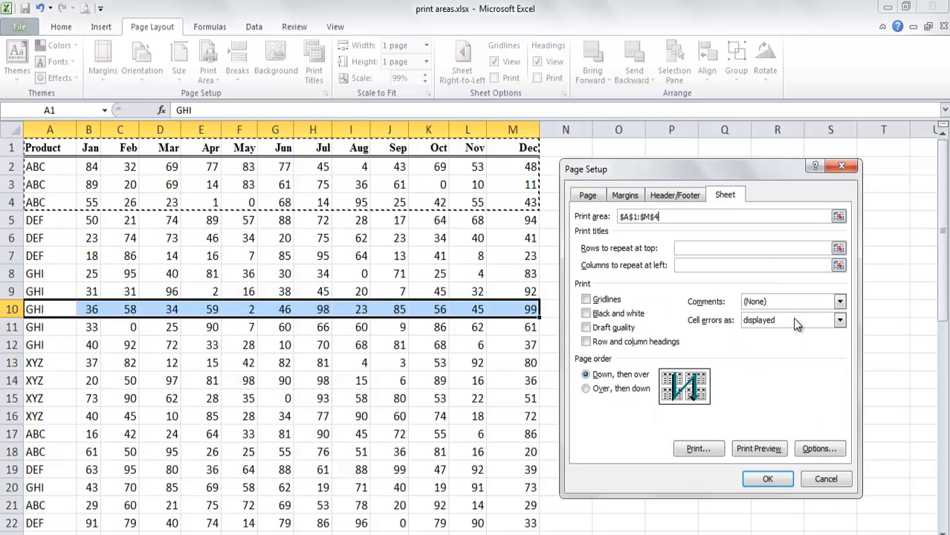
mouse_move(768, 479)
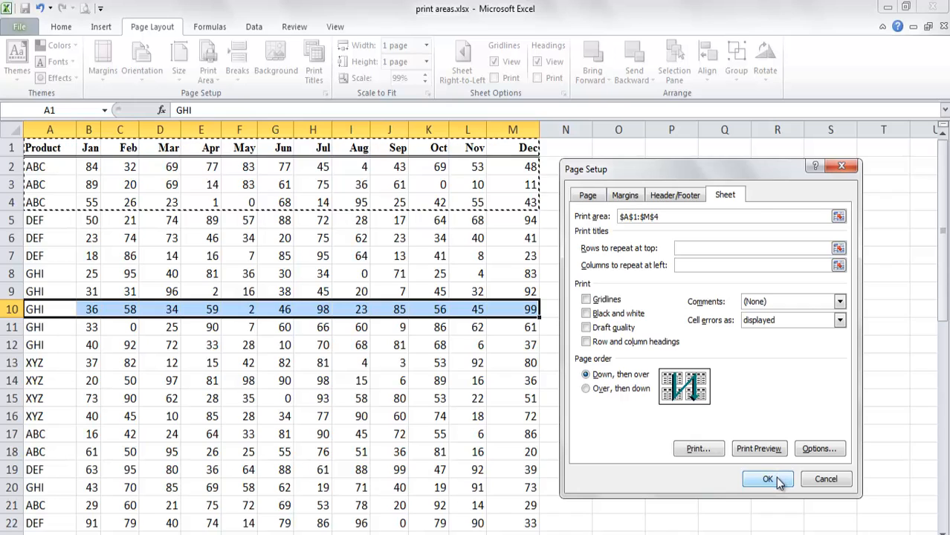
Step: Apply the A1:M4 print area and preview the header and three ABC rows
left_click(768, 479)
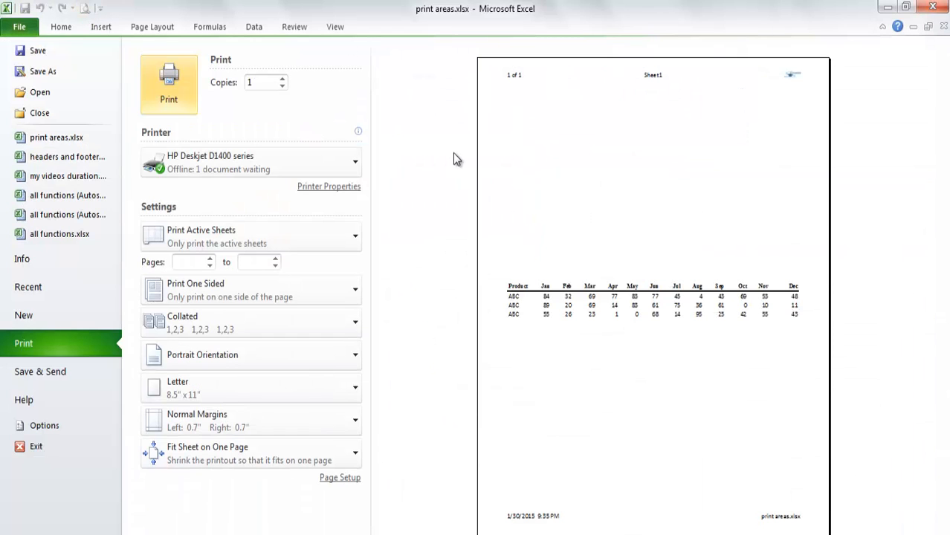
mouse_move(625, 330)
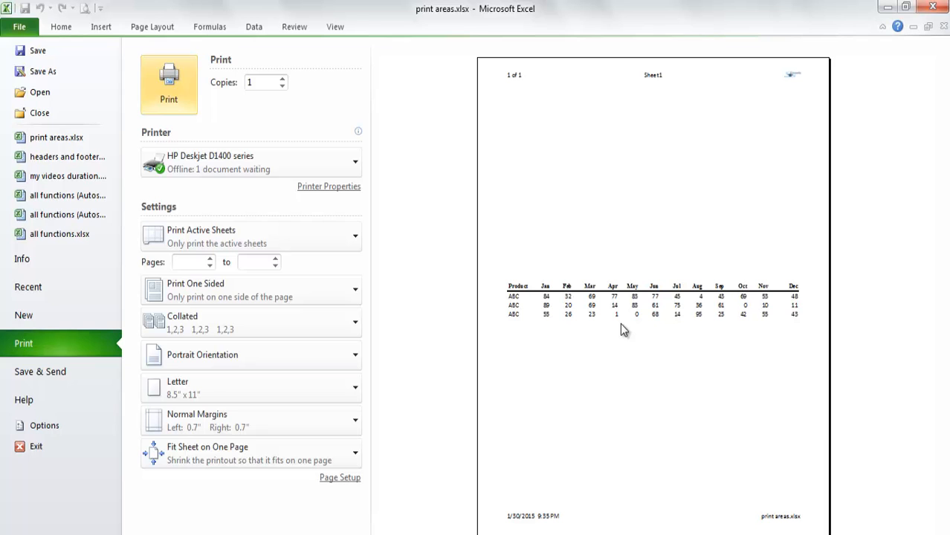
mouse_move(152, 27)
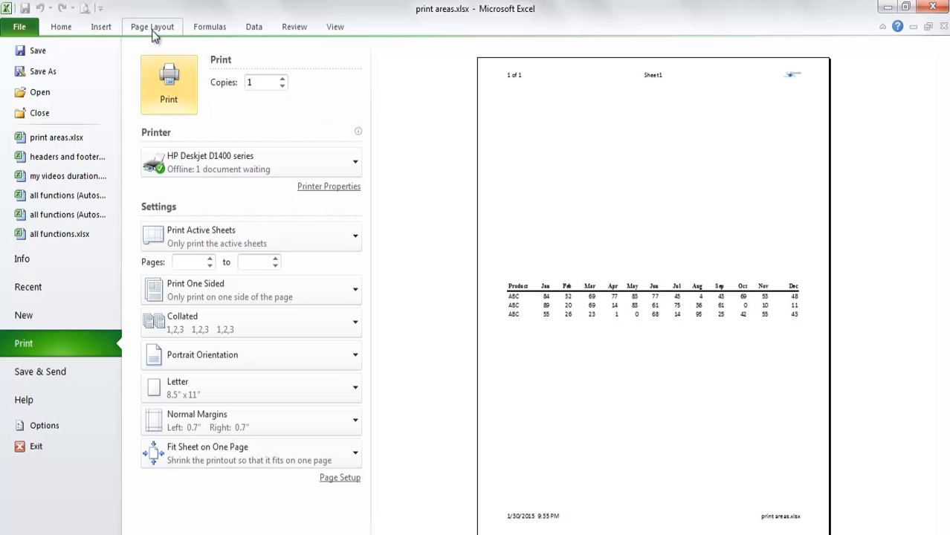
Step: Turn off horizontal and vertical centring on the page in Page Setup Margins
left_click(152, 27)
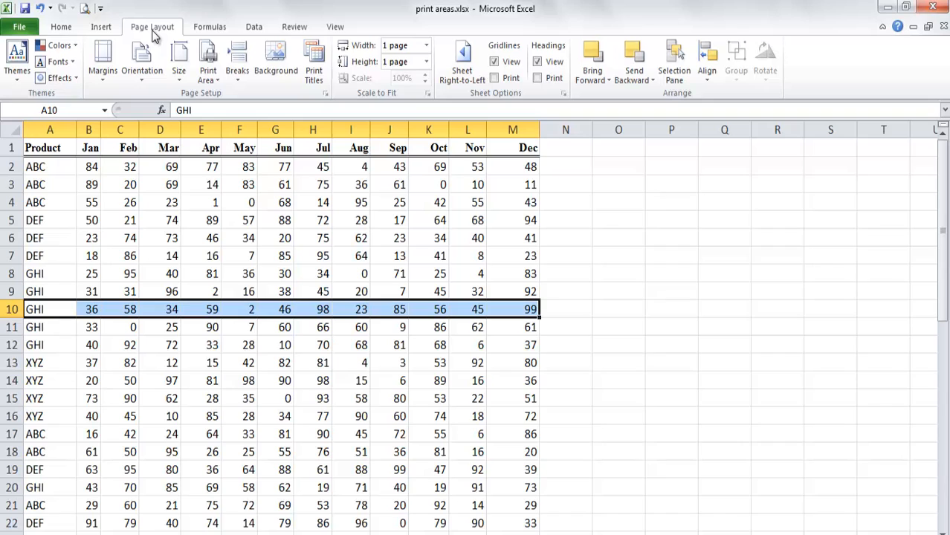
left_click(325, 92)
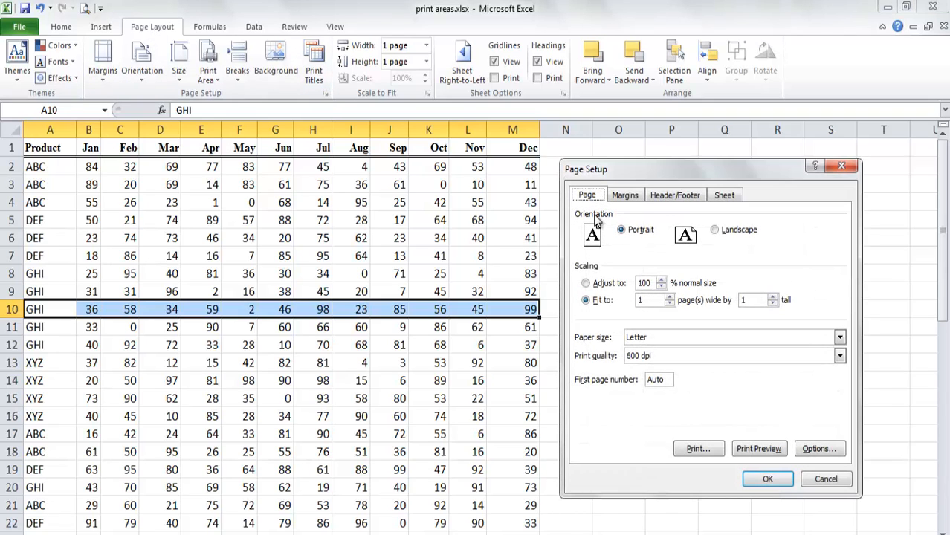
left_click(625, 195)
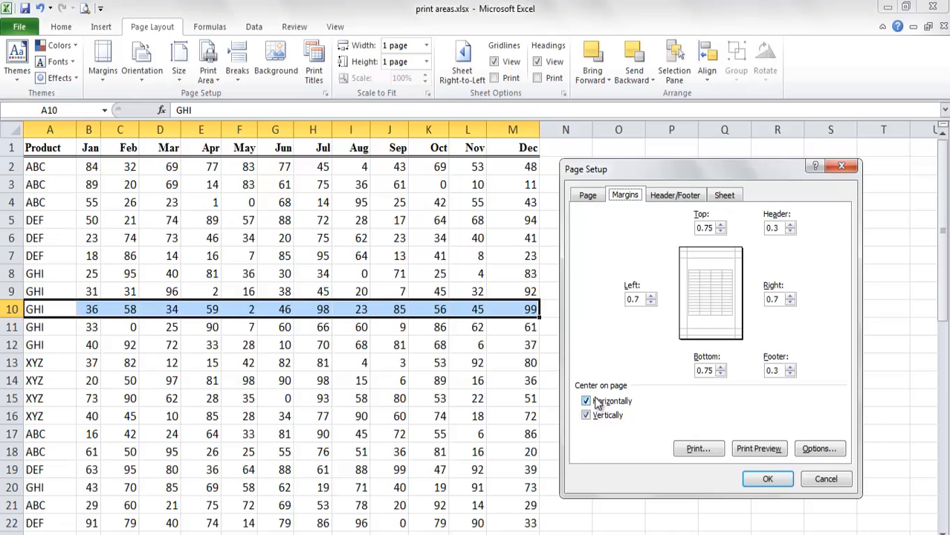
left_click(586, 402)
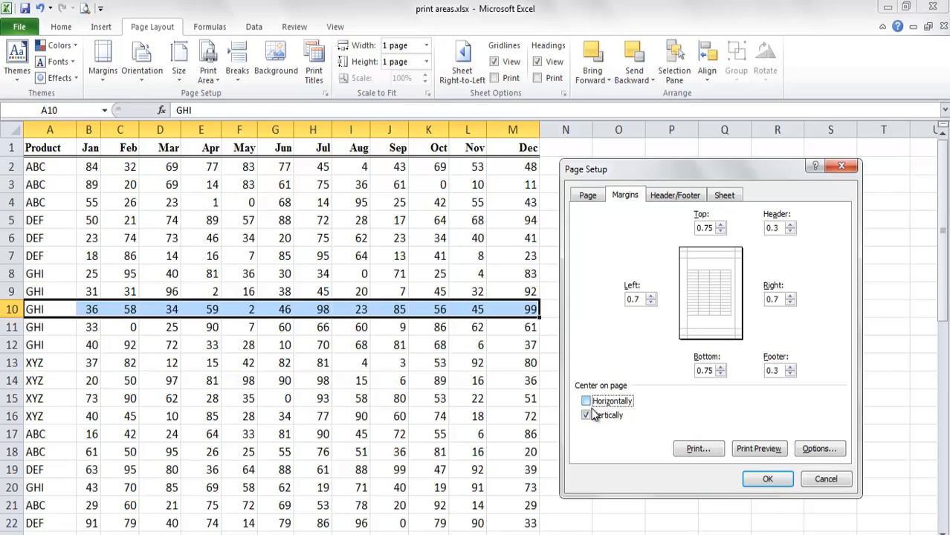
left_click(586, 415)
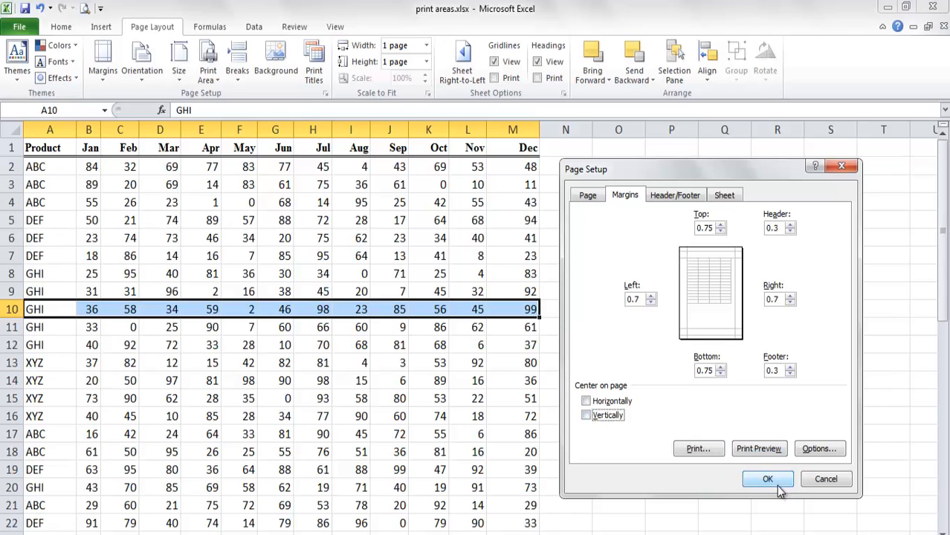
left_click(767, 479)
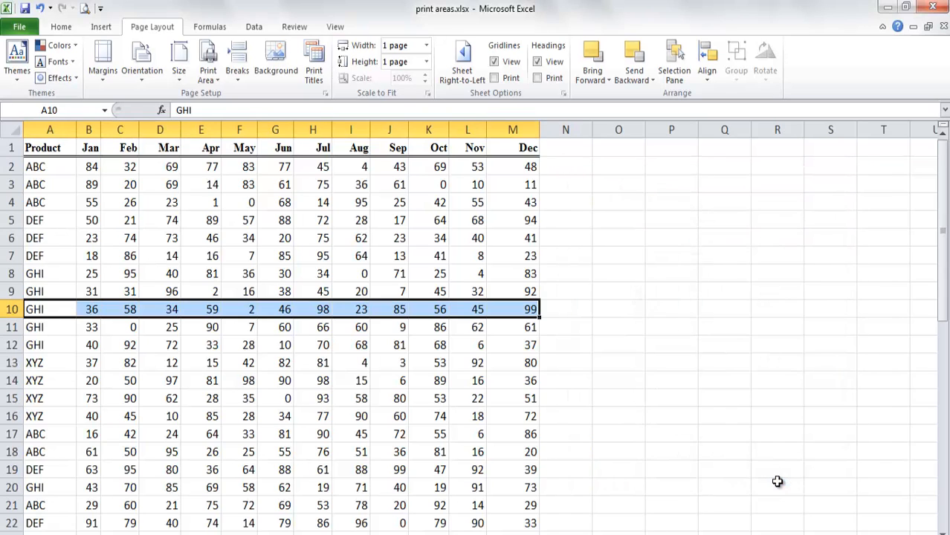
mouse_move(81, 23)
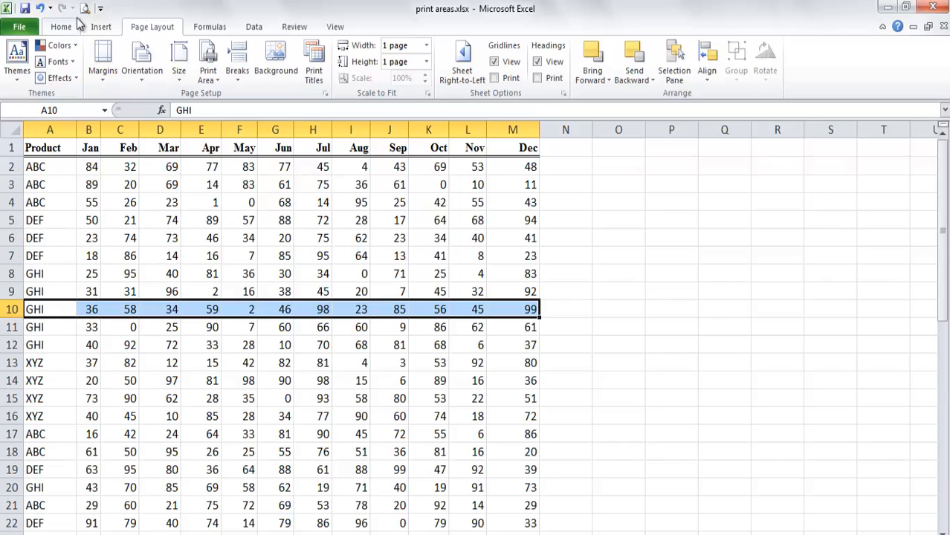